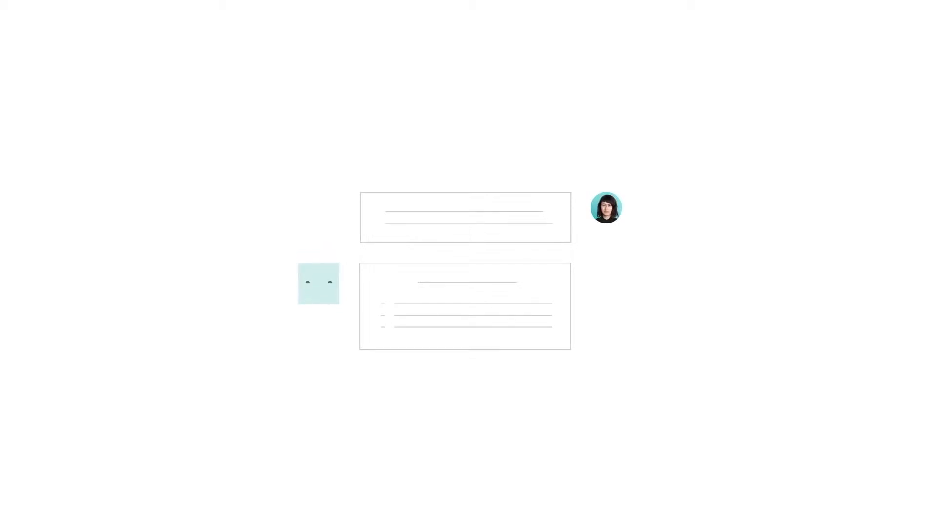
Step: Go to the admin settings to reach the ticket Triggers list
click(130, 179)
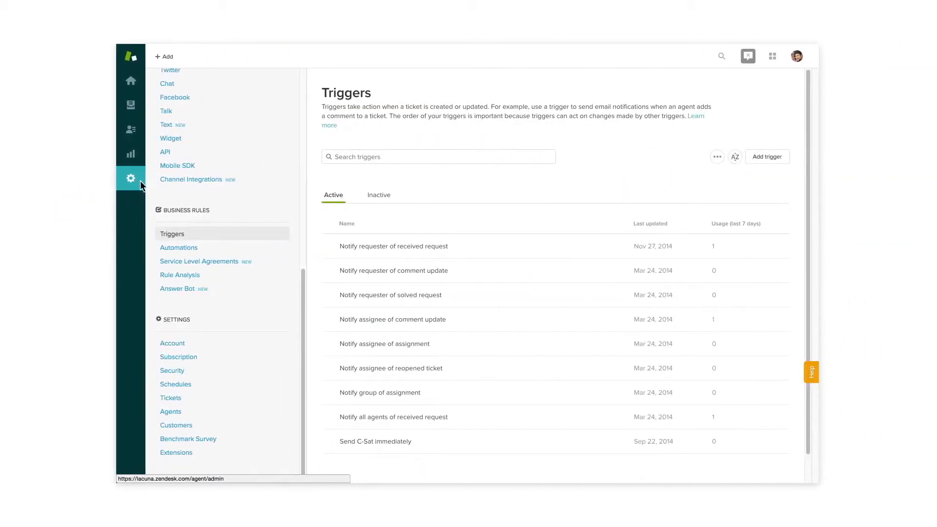
Step: Add the example Answer Bot trigger with a Status 'Less than' condition and its value
click(177, 289)
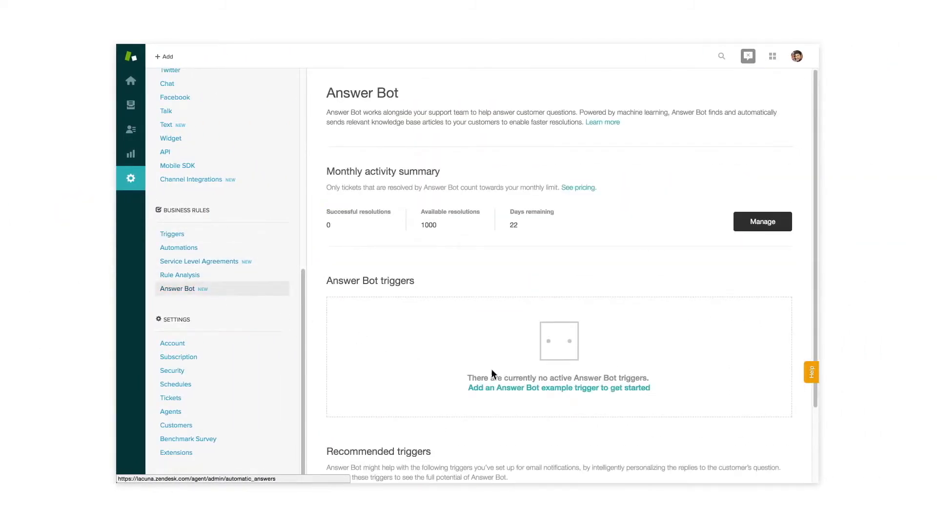
click(558, 387)
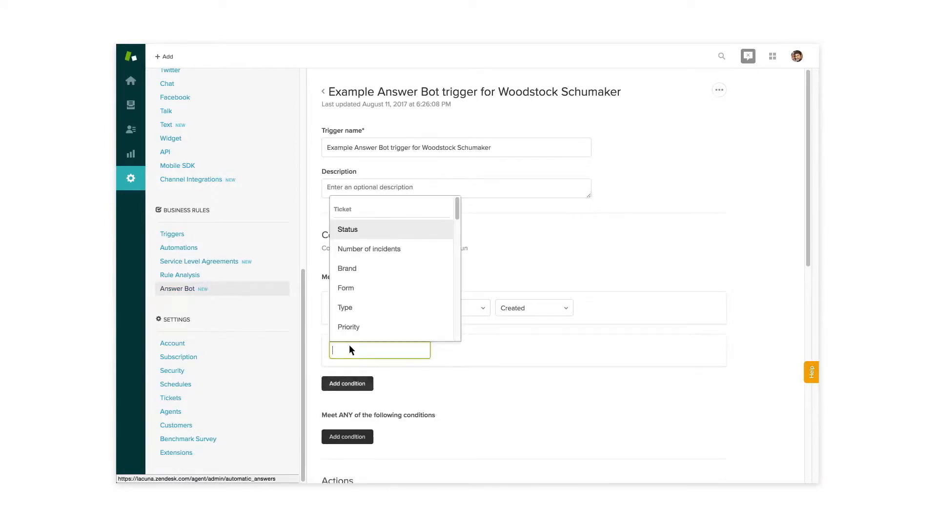
click(347, 229)
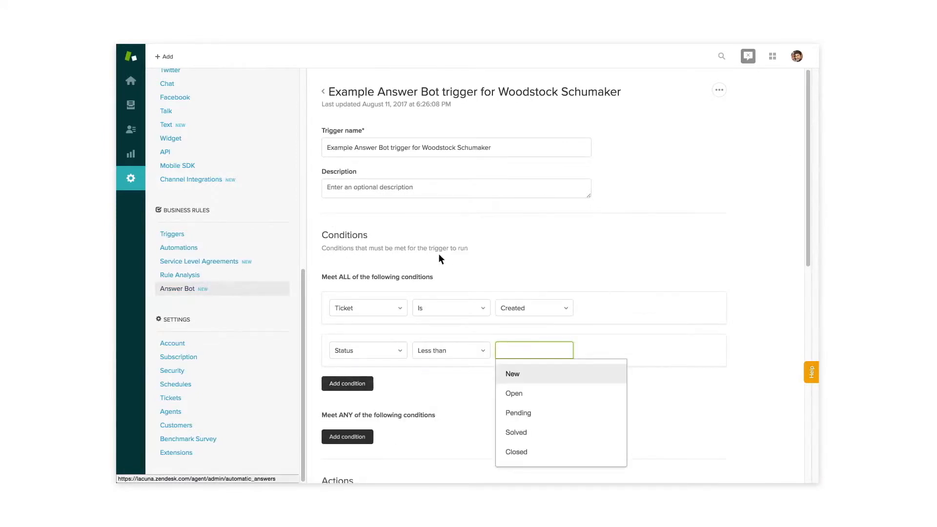
click(515, 432)
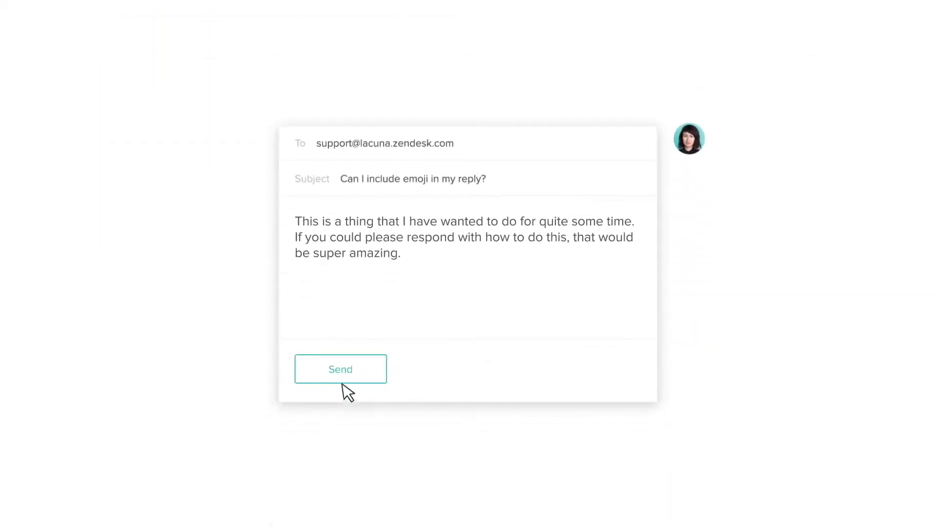
Step: Send the customer email asking whether emoji can be included in a reply
click(340, 369)
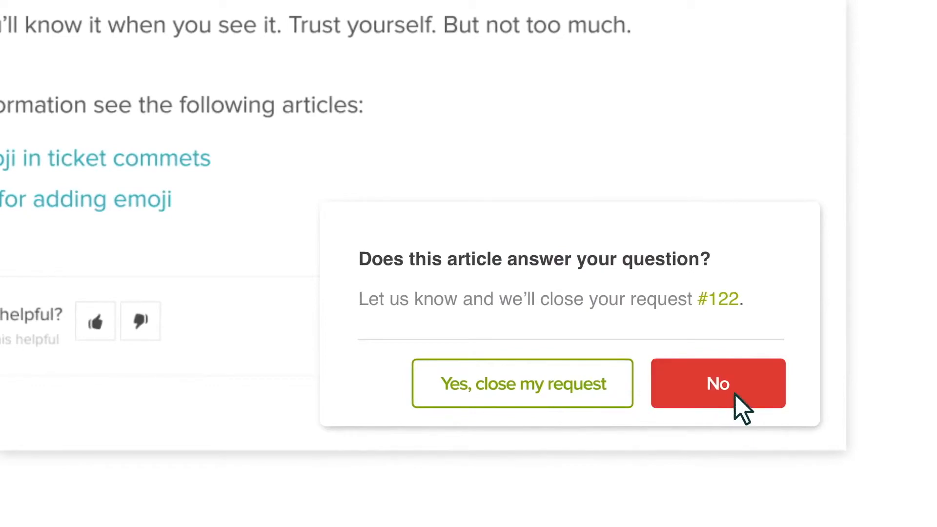
Step: Confirm the suggested article solved request #122, then display the Answer Bot reporting dashboard
click(718, 384)
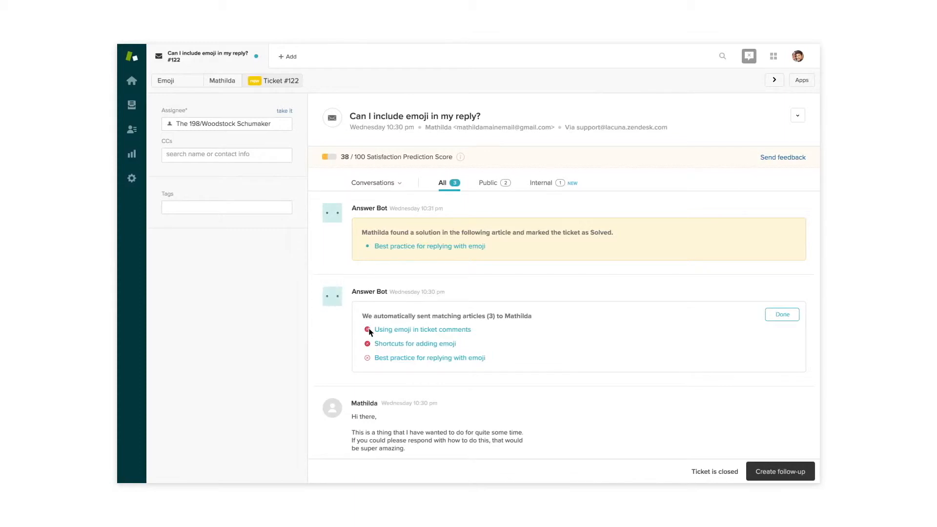
click(131, 153)
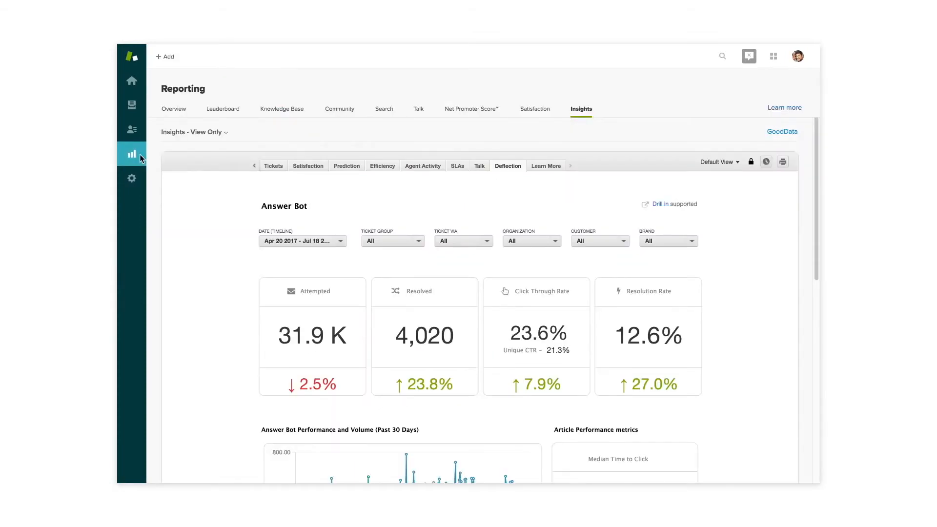